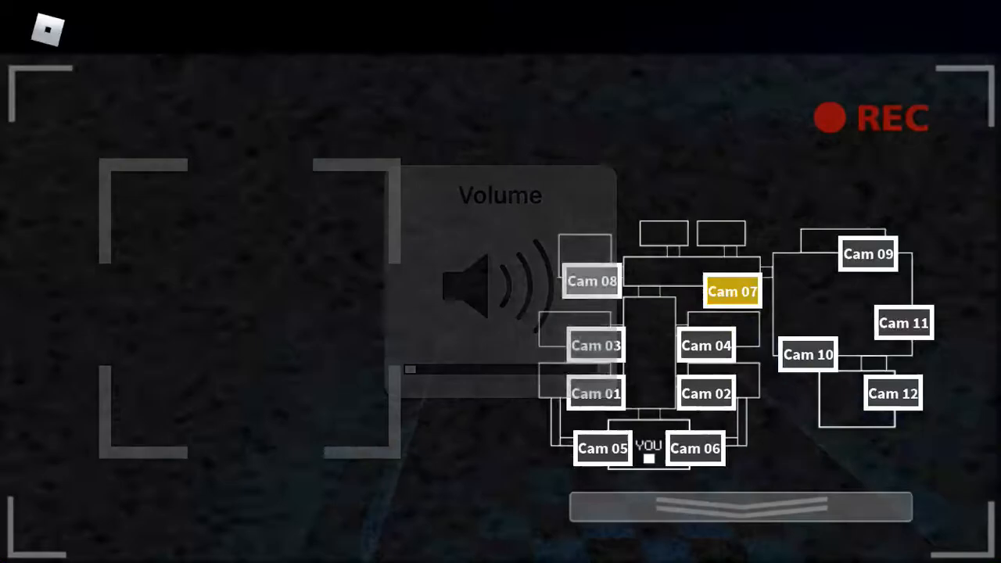
Step: Check the feeds on Cam 05, Cam 10 and a further camera from the map
click(602, 447)
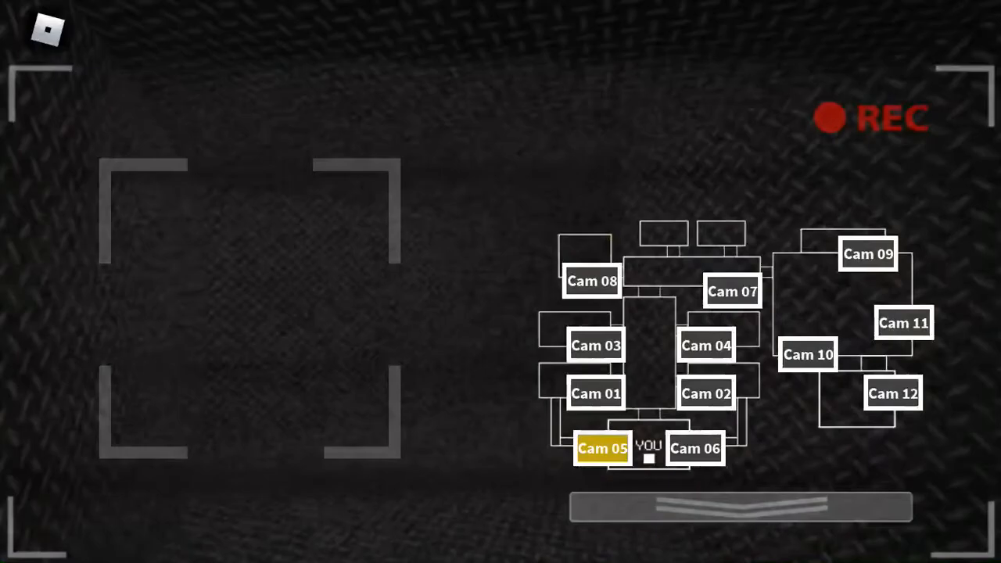
click(807, 353)
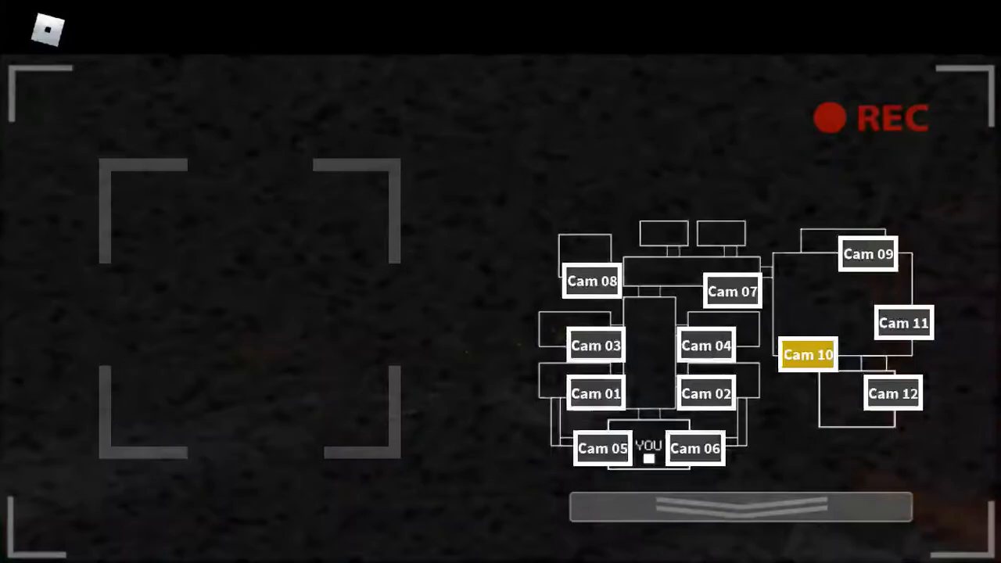
click(904, 322)
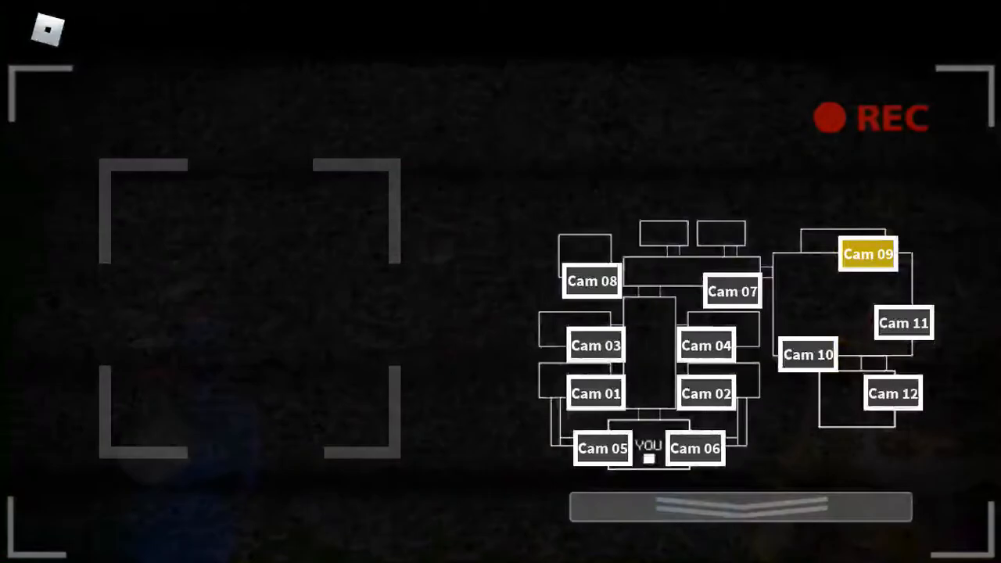
Step: Check Cam 08 with the animatronic, the show stage on Cam 09, then settle on Cam 11's prize corner
click(591, 282)
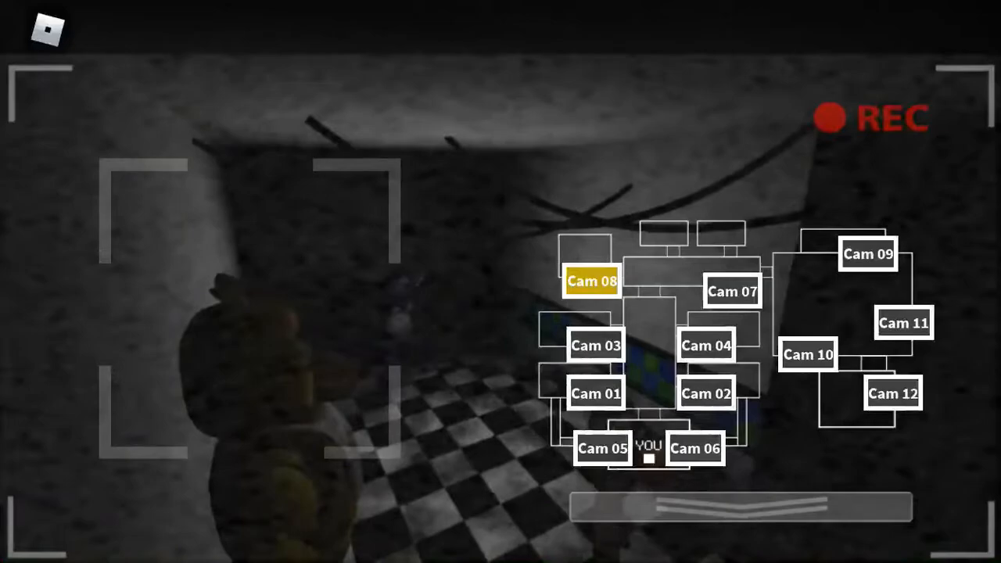
click(867, 253)
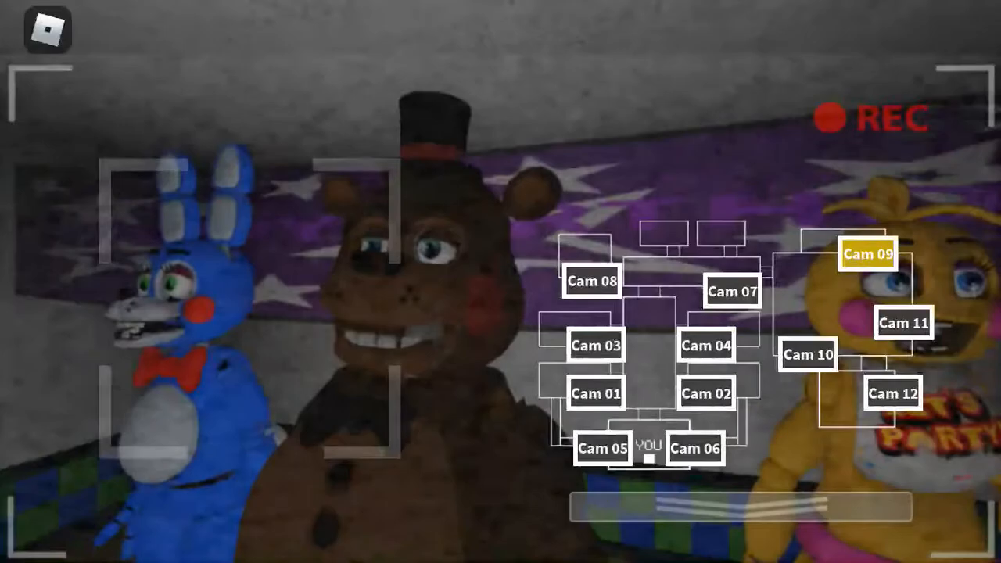
click(905, 323)
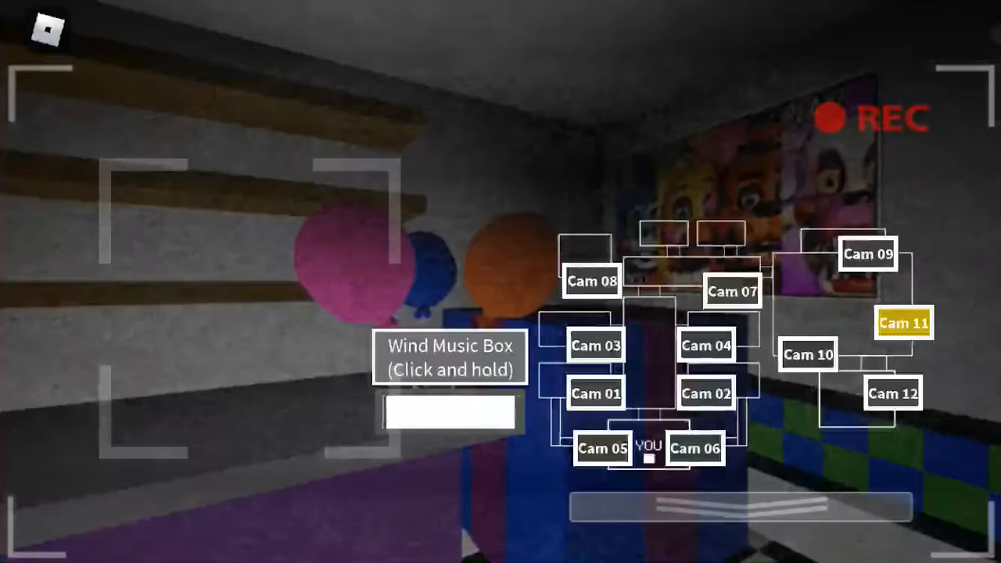